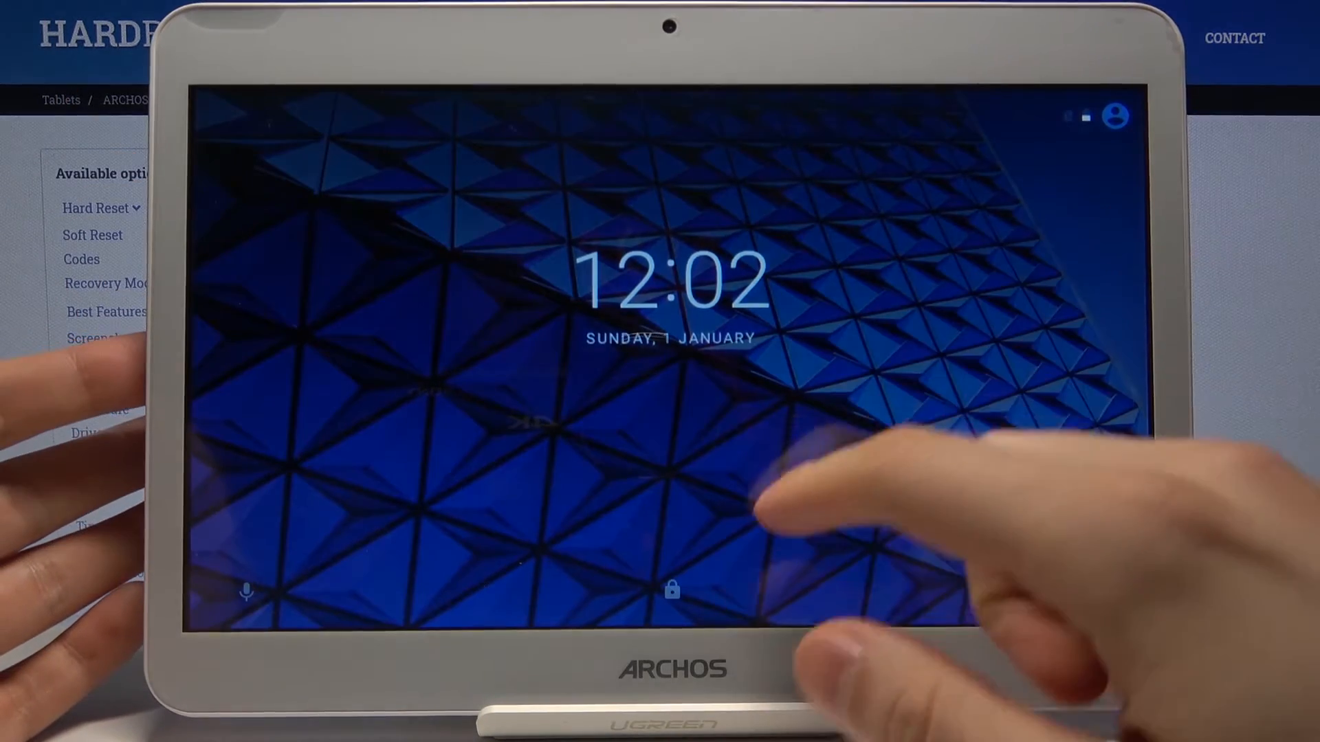
Power the Archos tablet off from the lock screen via the power menu's Power off option
drag(671, 505, 671, 253)
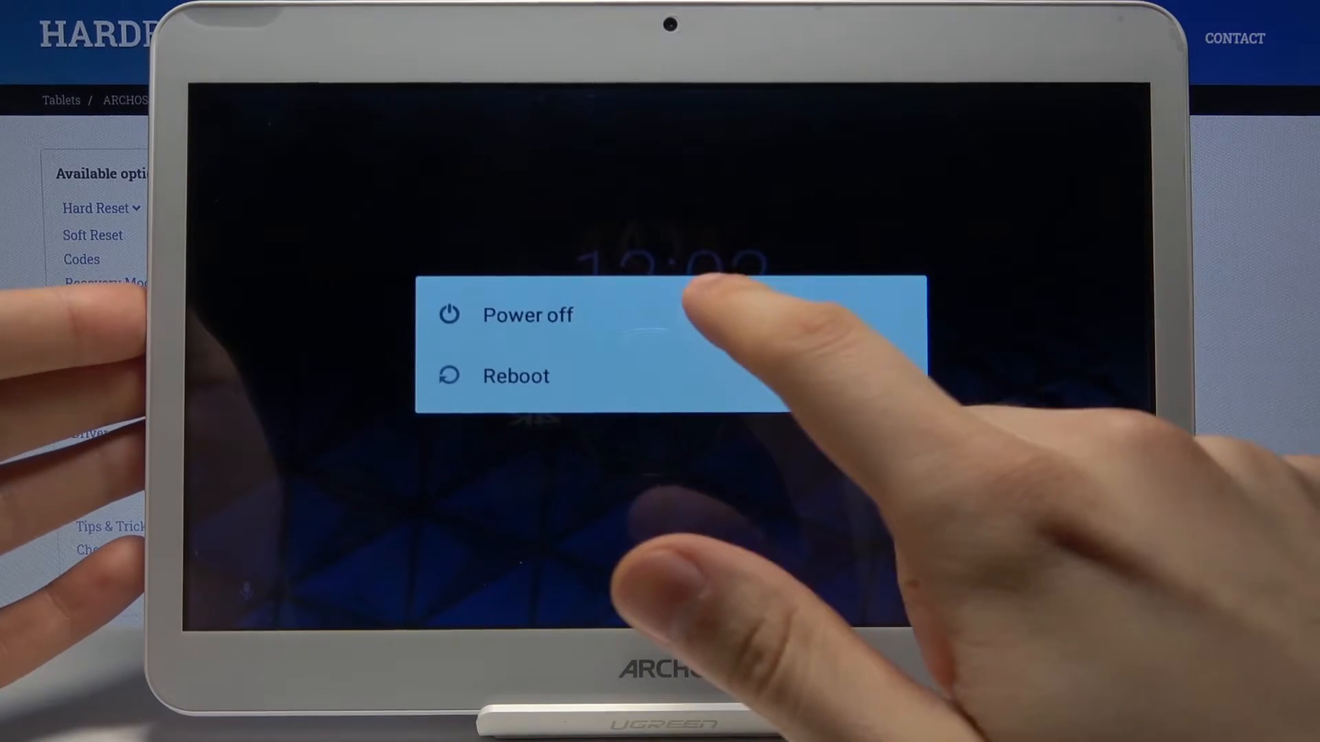
click(528, 315)
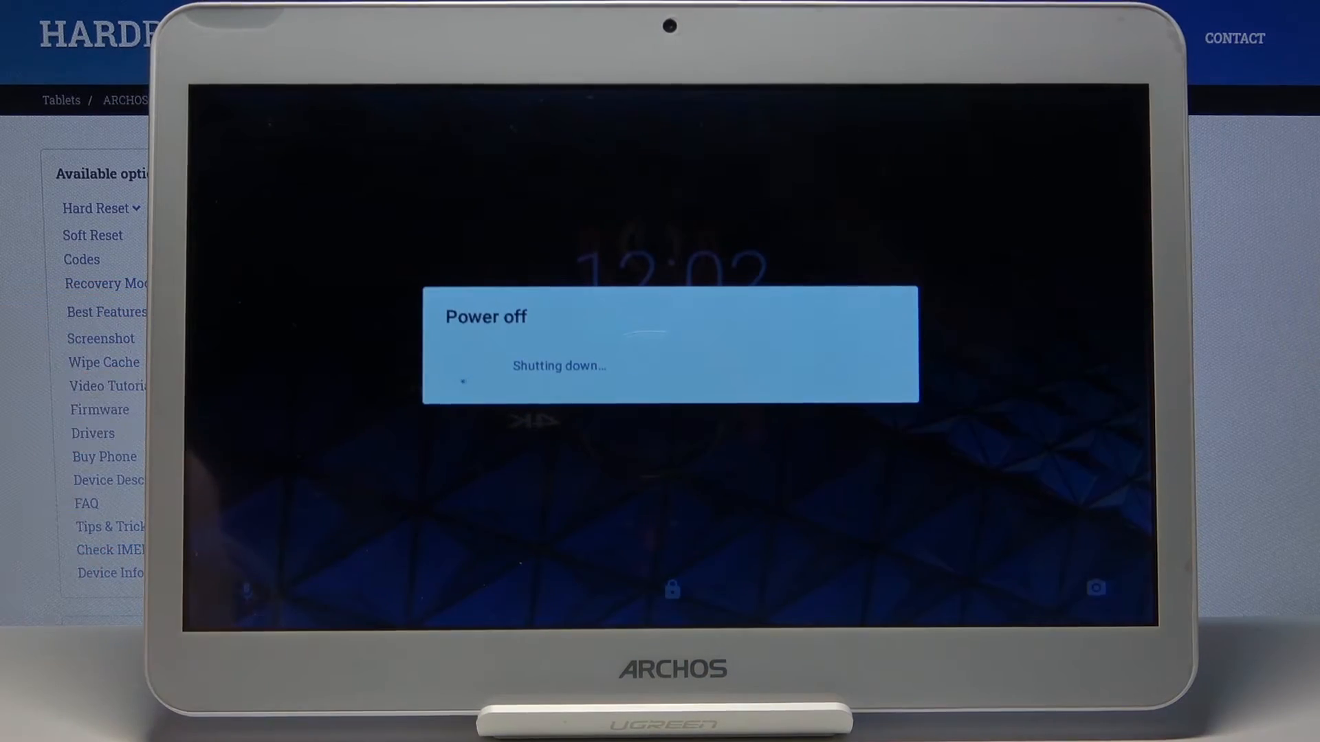